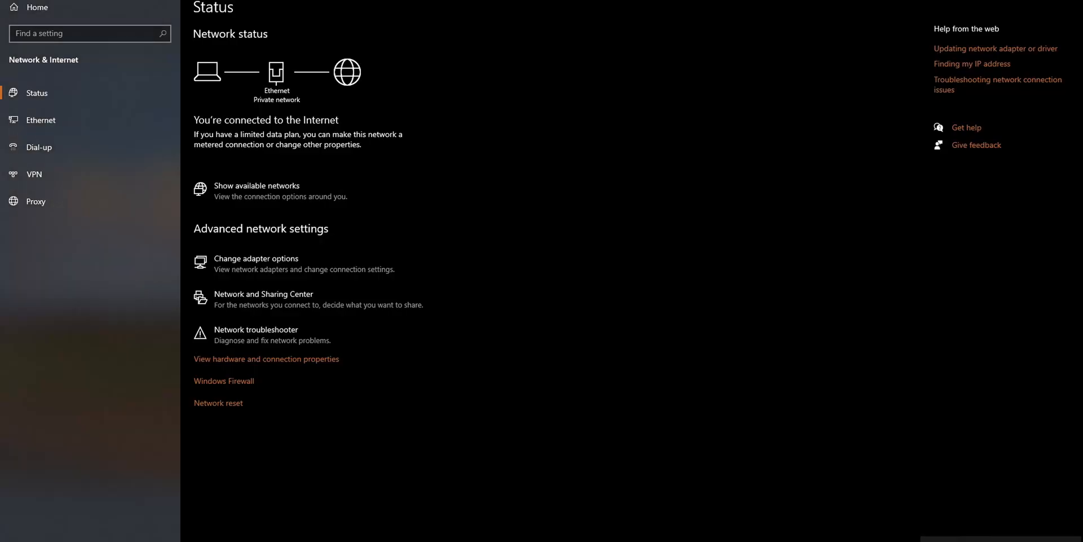
Disable TCP/IPv6 in the Ethernet connection's properties and show the Intel adapter's Advanced settings
right_click(331, 175)
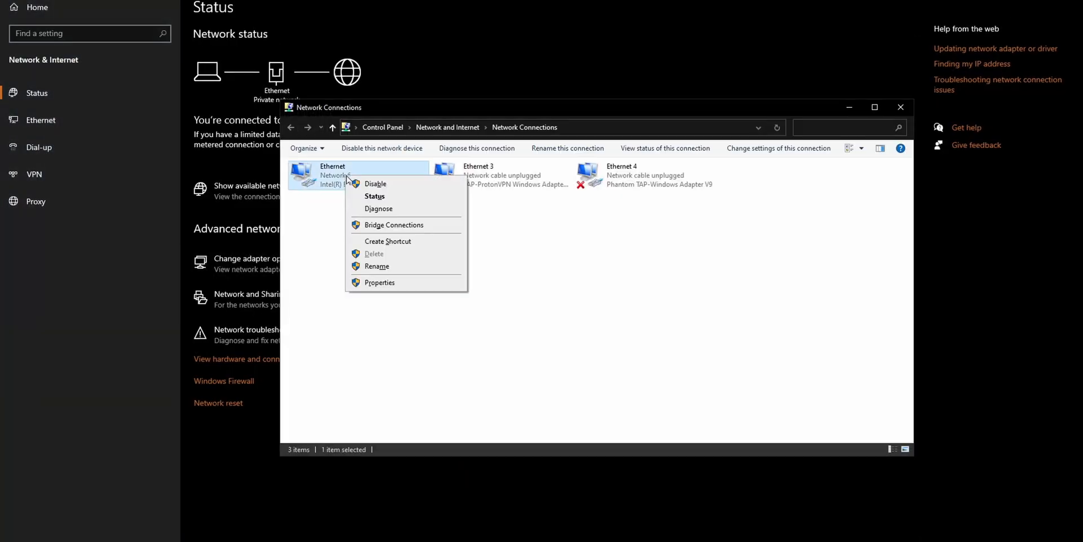
click(379, 282)
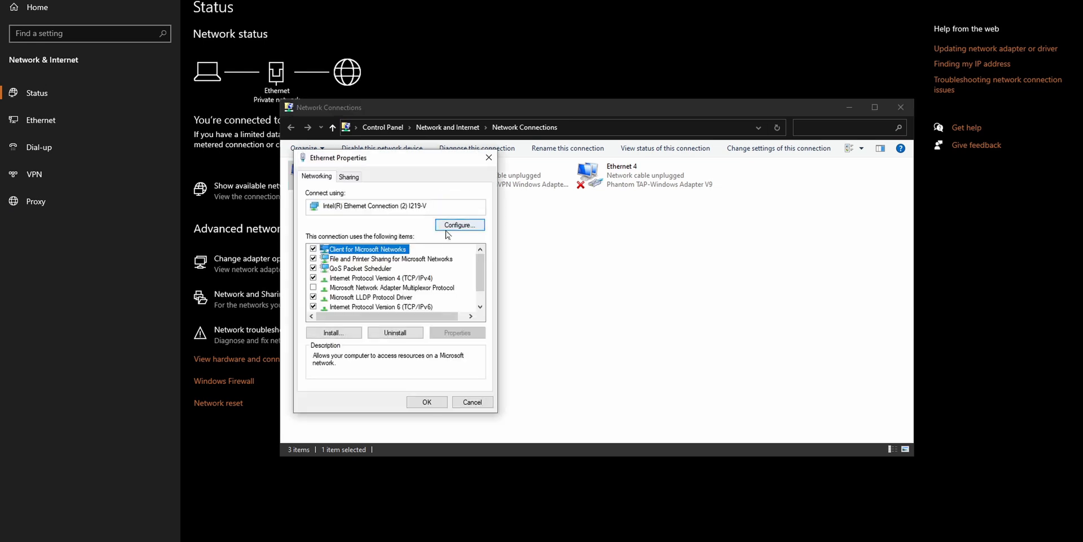
scroll(down, 3)
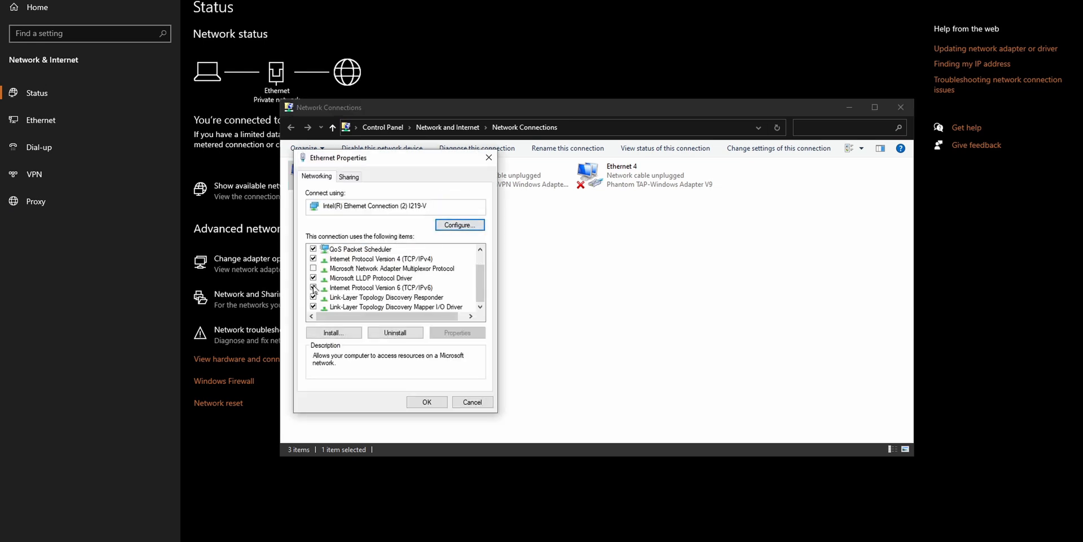
right_click(325, 175)
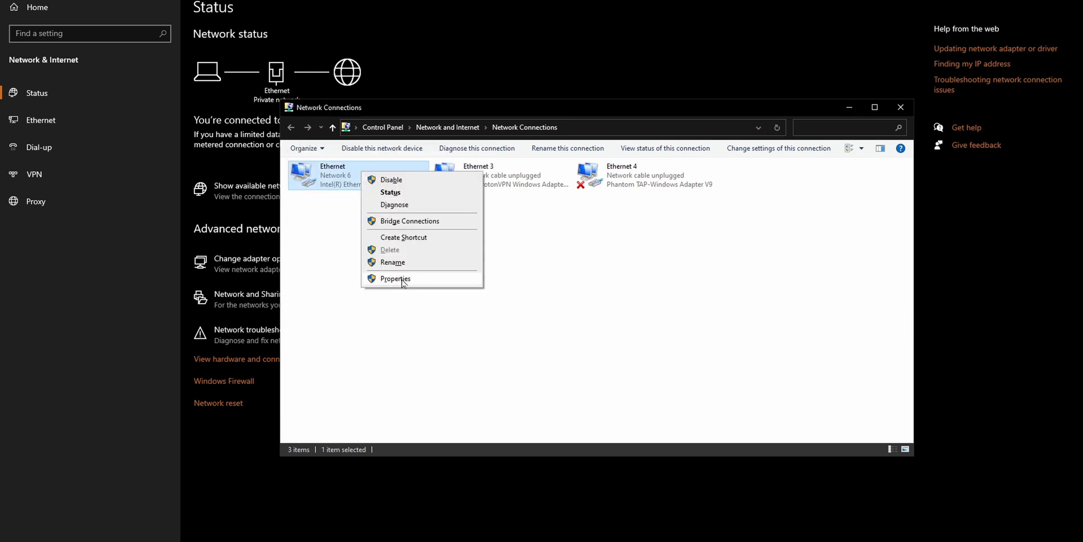
click(396, 278)
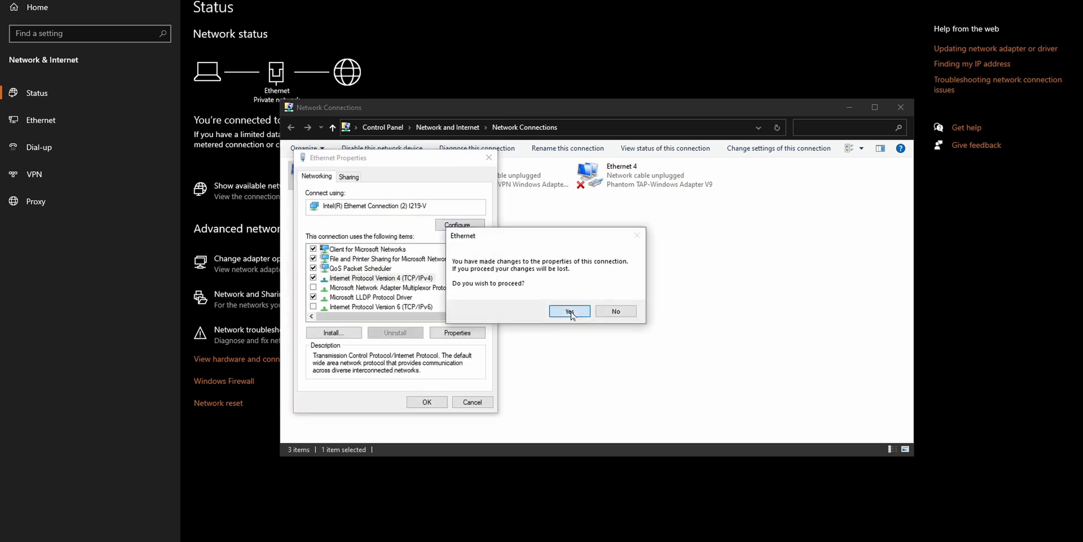
click(568, 310)
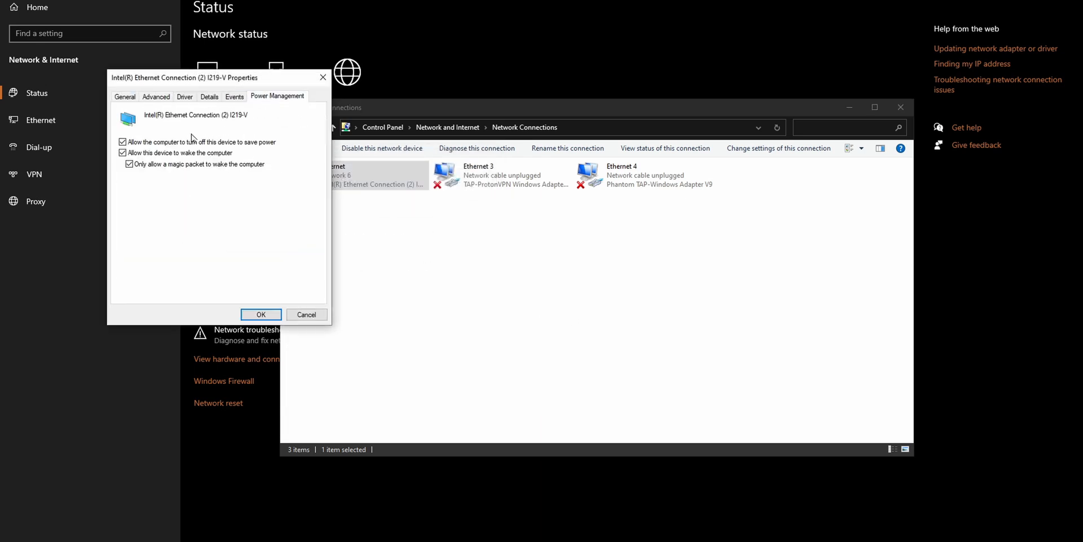
click(156, 96)
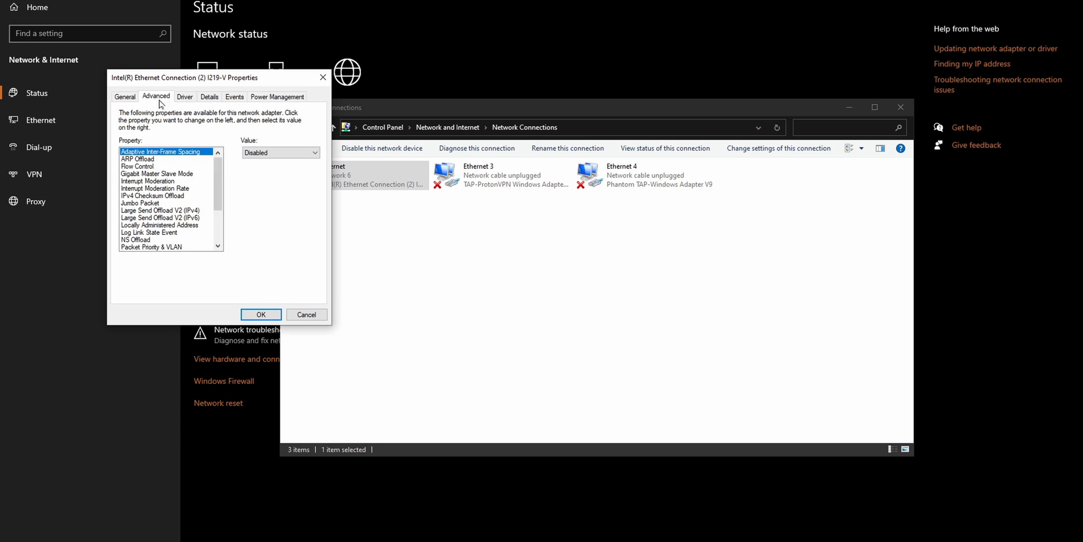
click(136, 158)
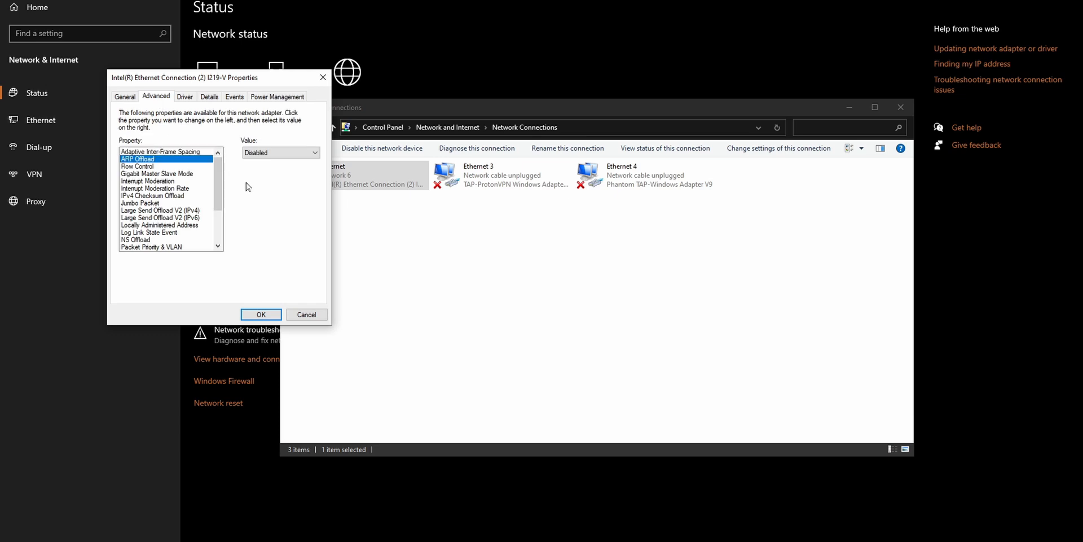
click(161, 187)
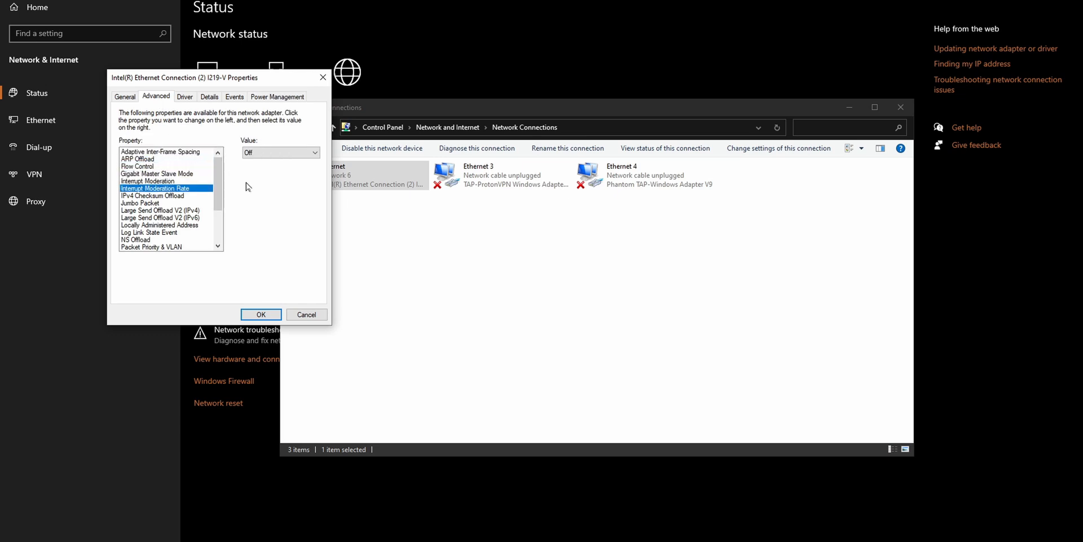
click(159, 217)
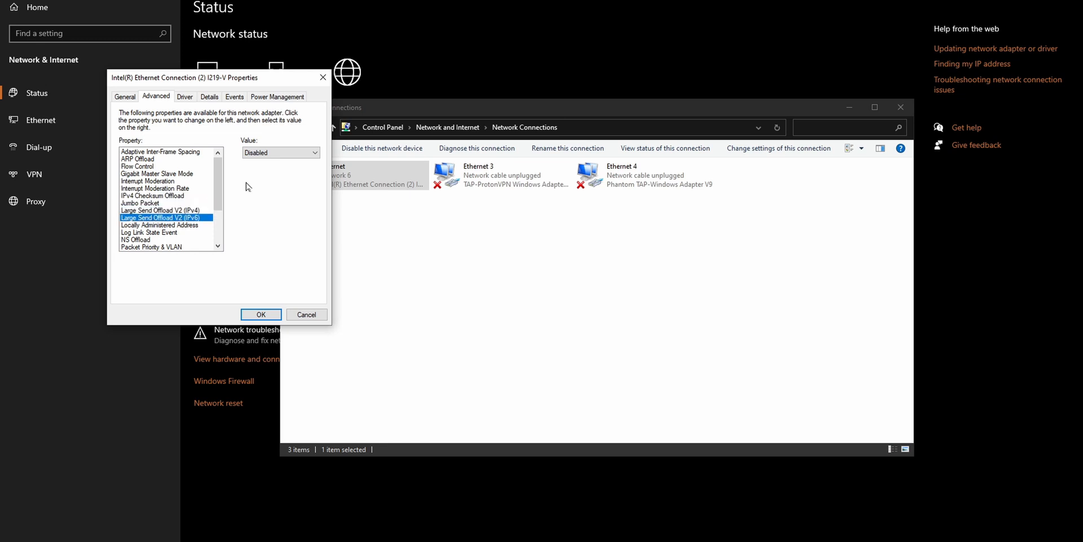
click(136, 239)
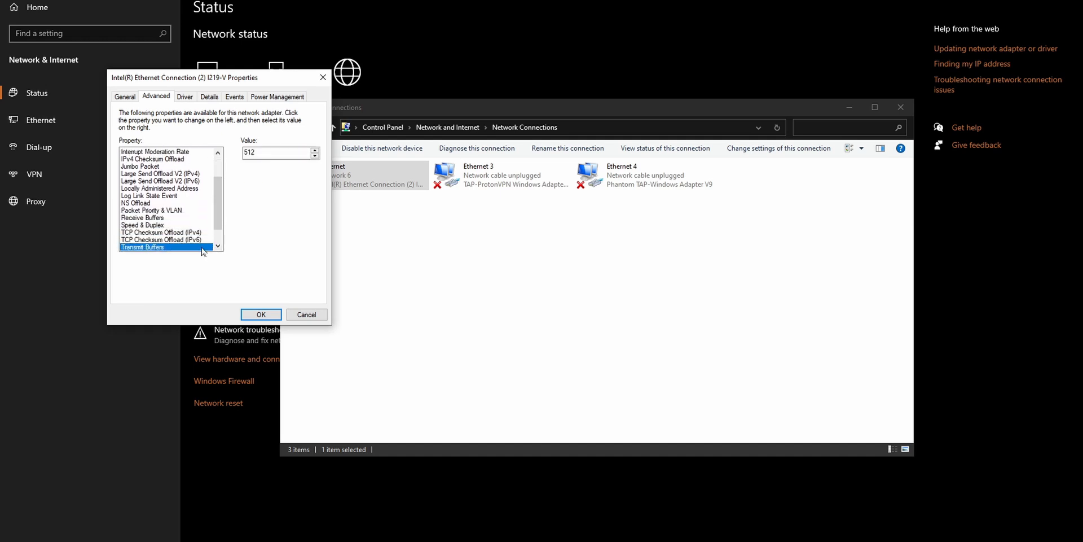
click(144, 247)
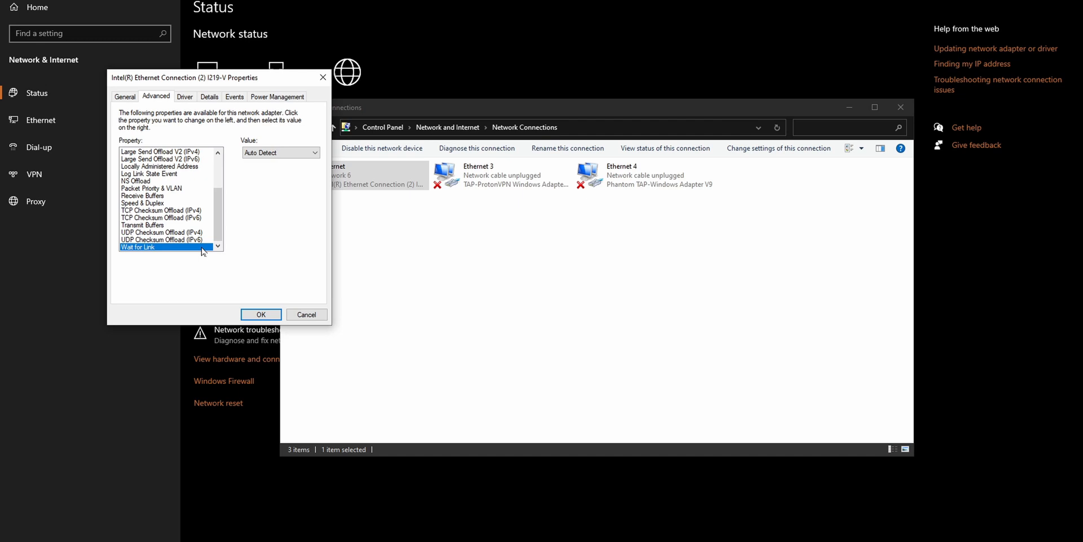
mouse_move(260, 314)
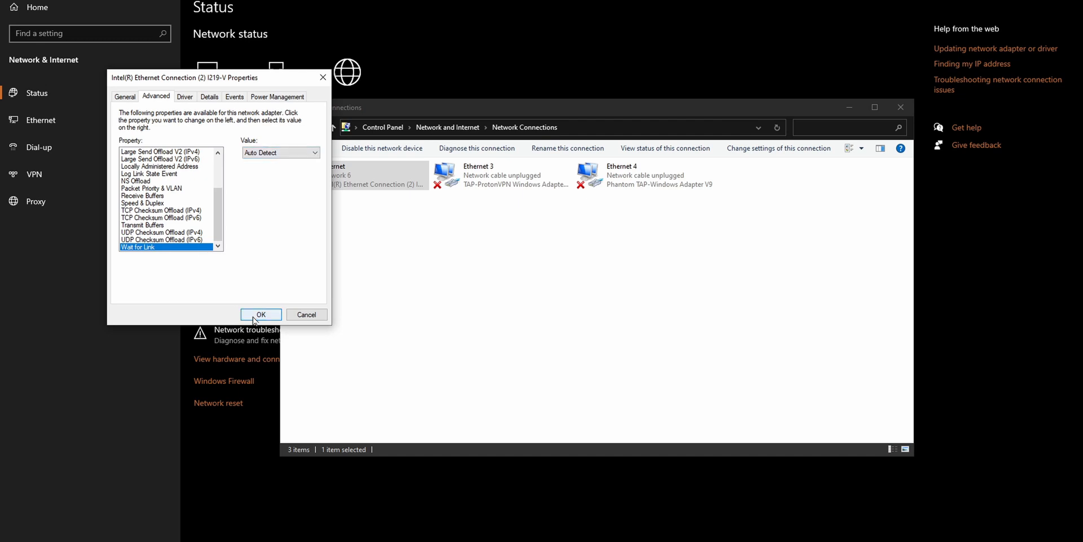